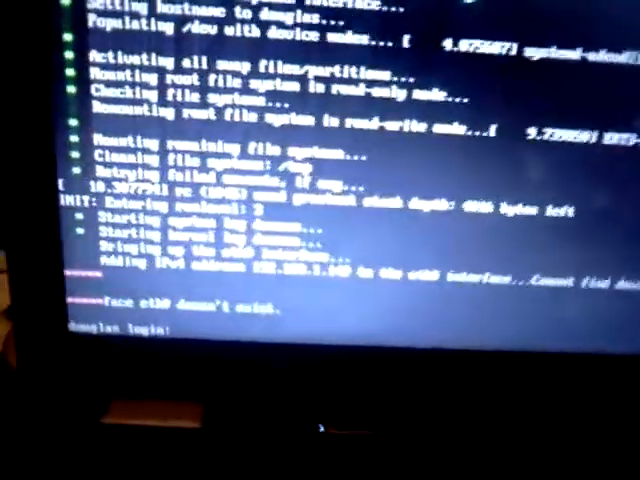
pyautogui.write('root')
pyautogui.write('whoa')
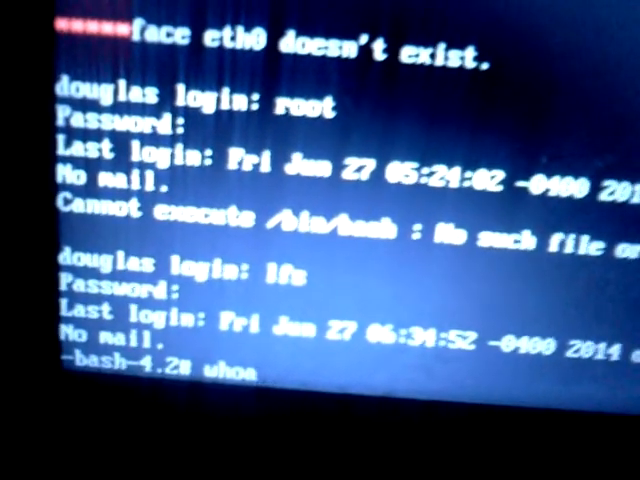
pyautogui.write('mi')
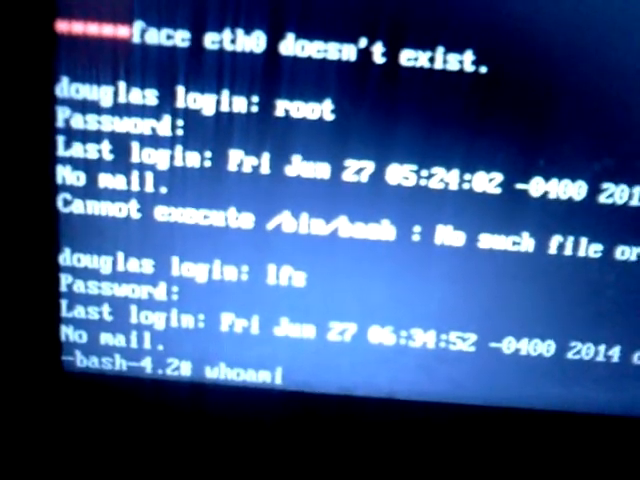